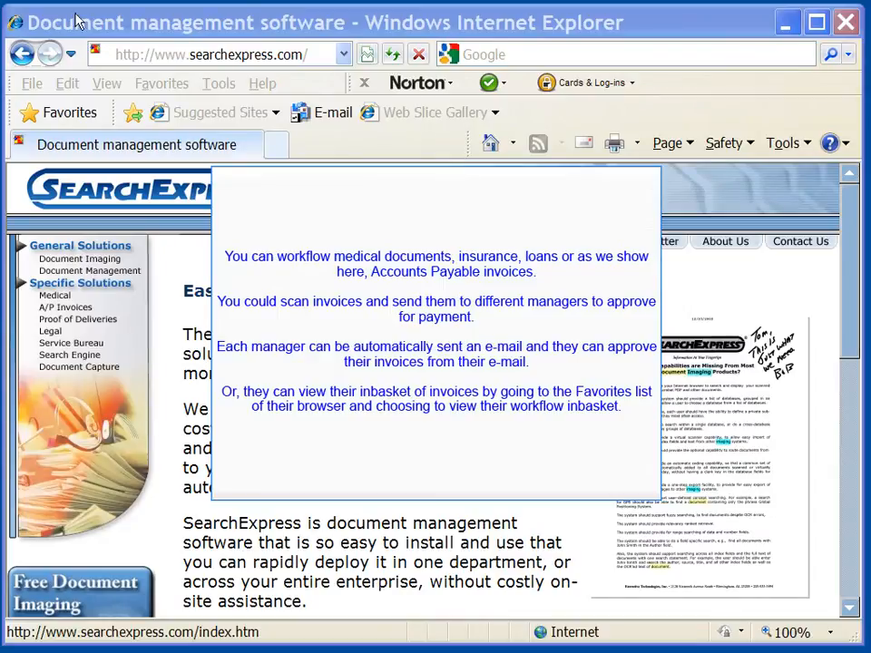
mouse_move(167, 94)
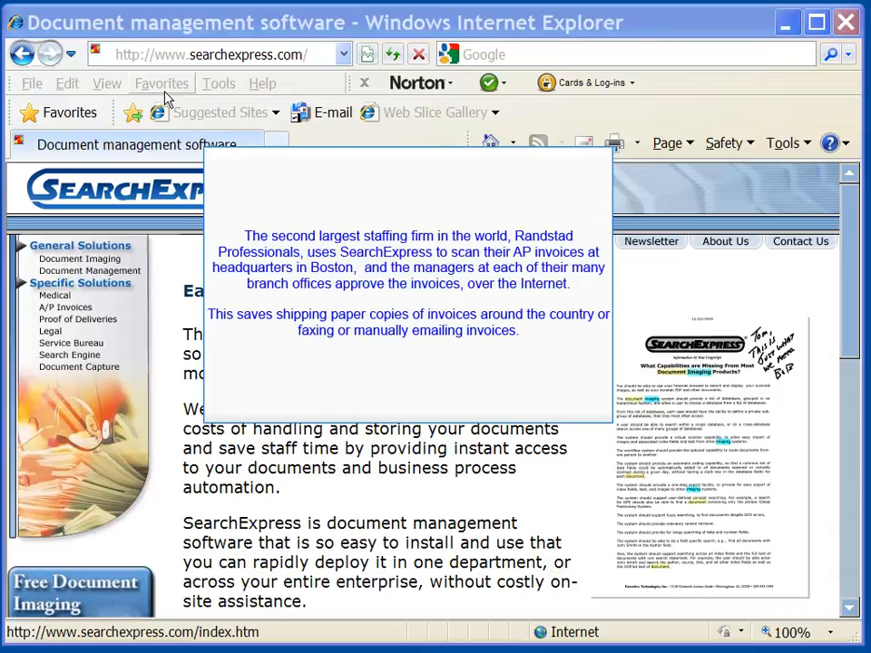
Open the AP approval inbasket from Favorites and scroll through invoice 65433's image.
click(162, 84)
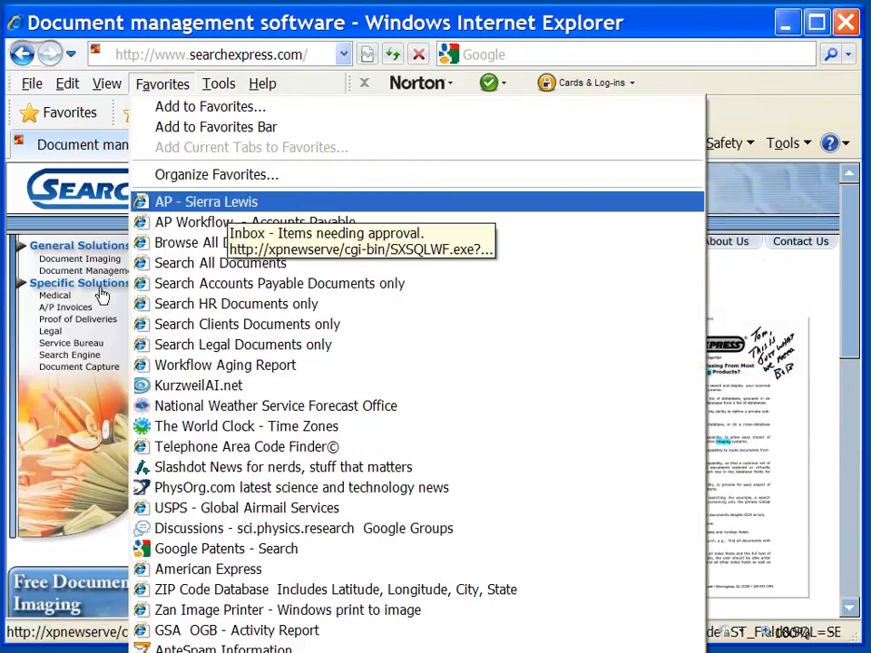
click(206, 201)
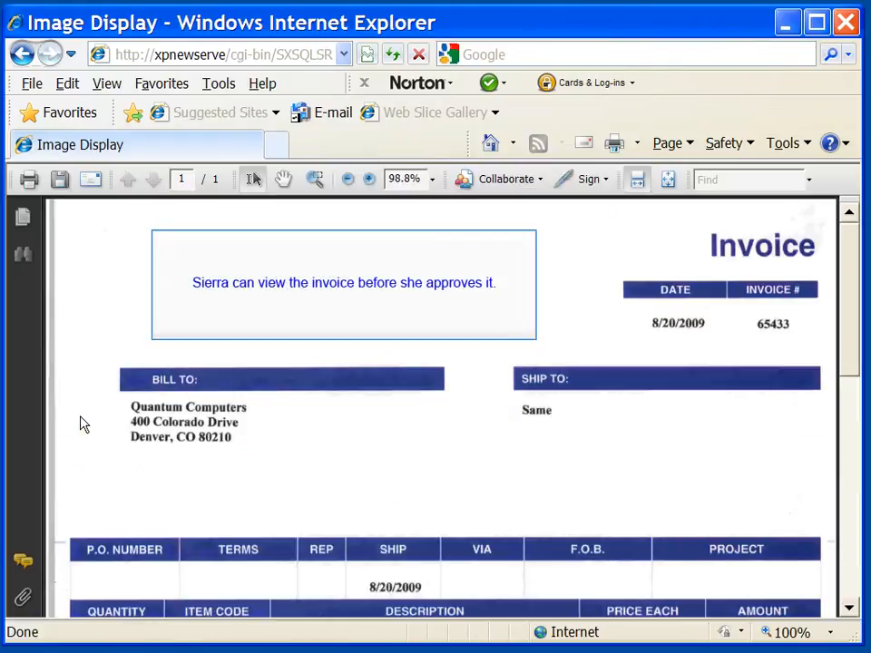
mouse_move(707, 390)
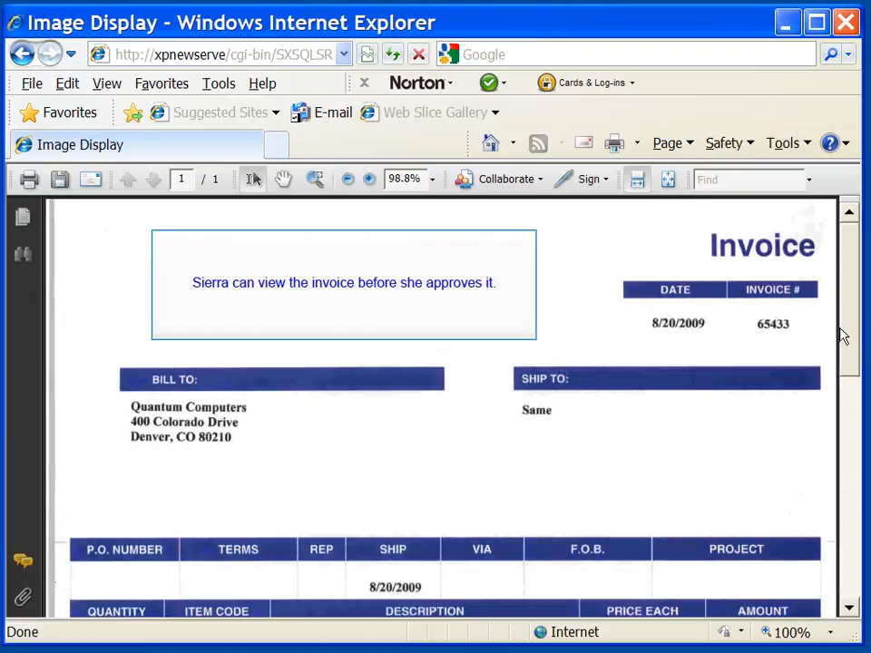
scroll(down, 3)
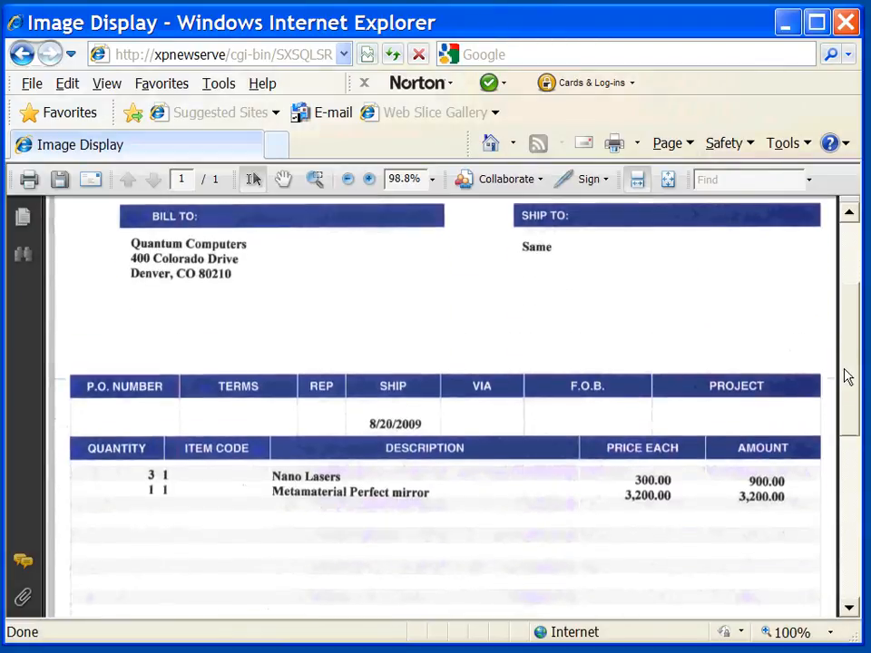
scroll(down, 3)
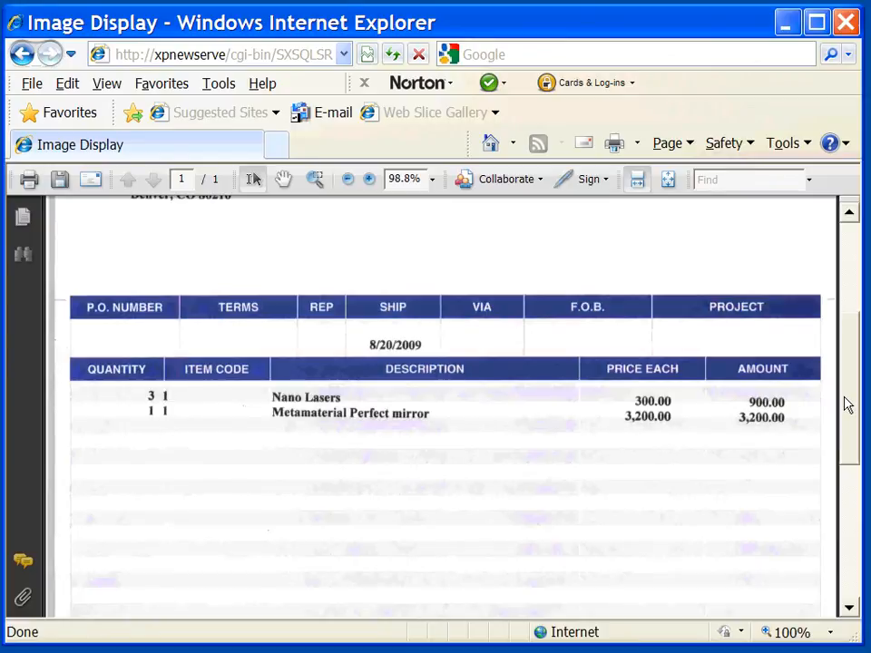
scroll(down, 3)
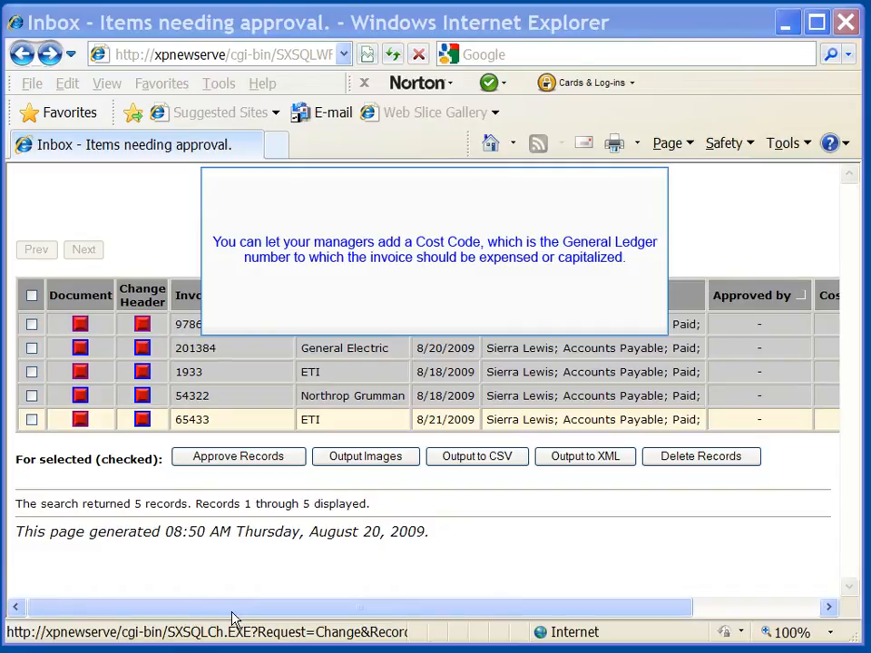
Update invoice 65433's header with cost code 55555-1111 and return to the inbox.
click(141, 419)
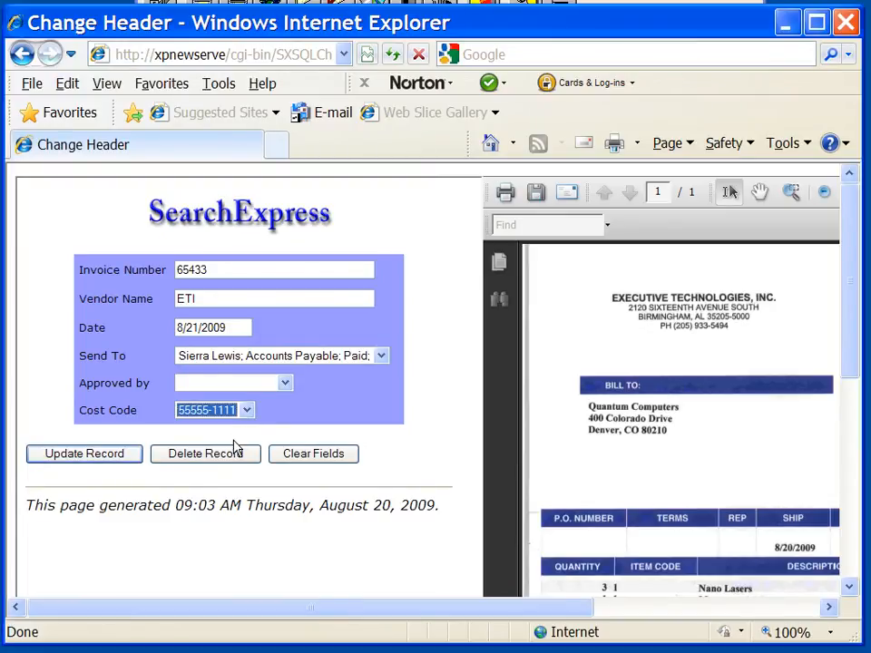
click(83, 454)
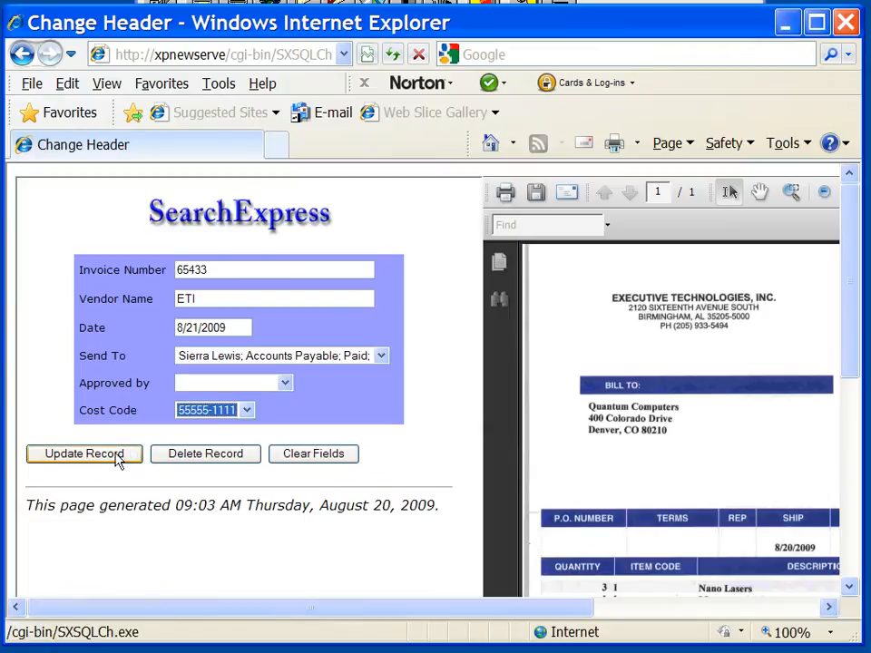
mouse_move(354, 588)
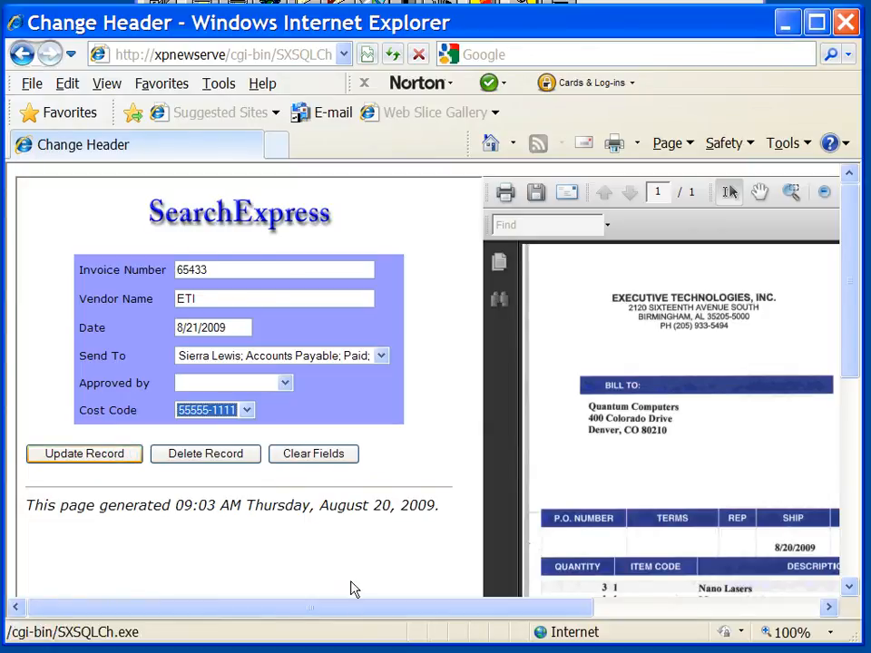
click(22, 54)
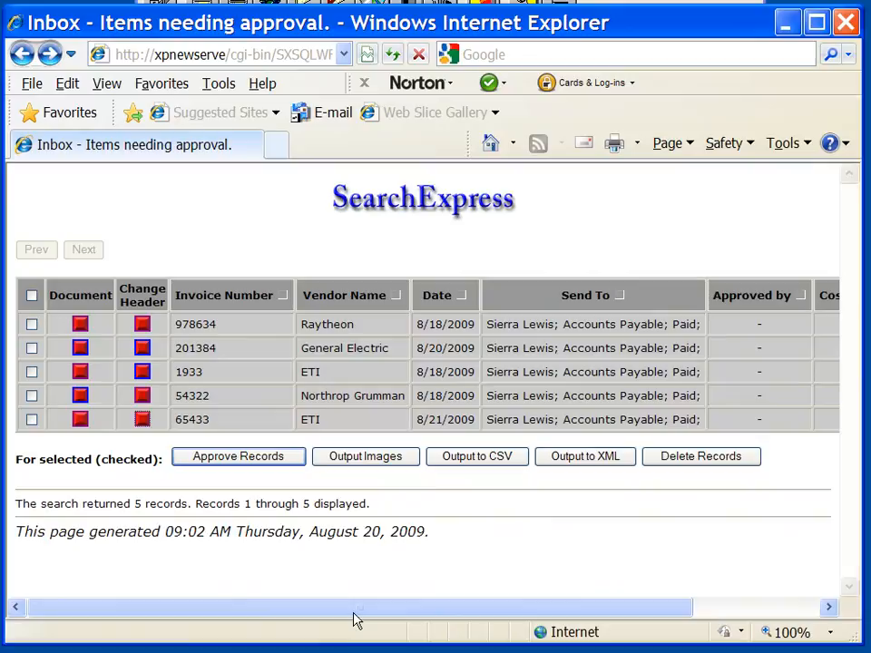
Approve the checked invoice 65433 so four invoices remain in the inbox.
scroll(right, 3)
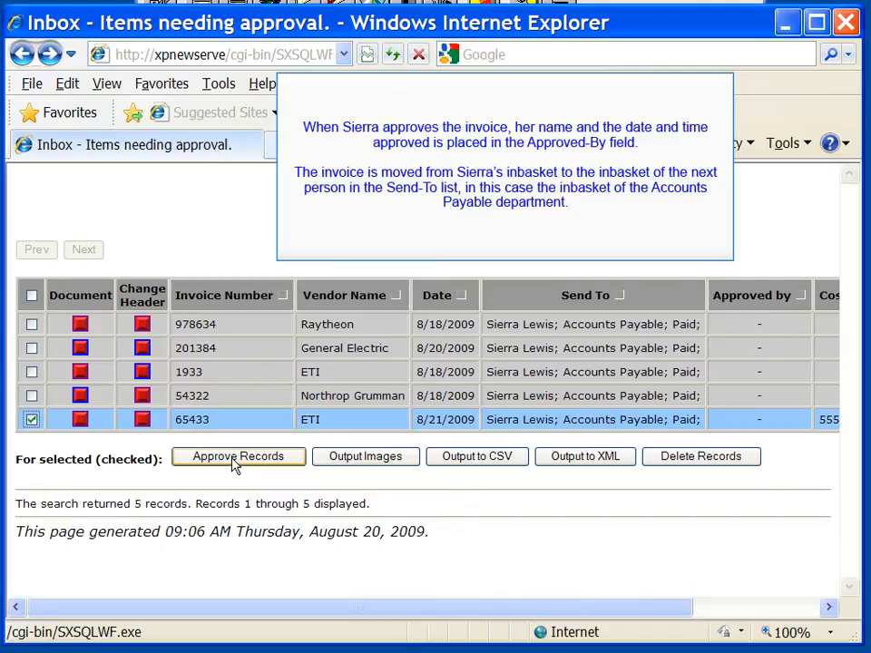
click(238, 455)
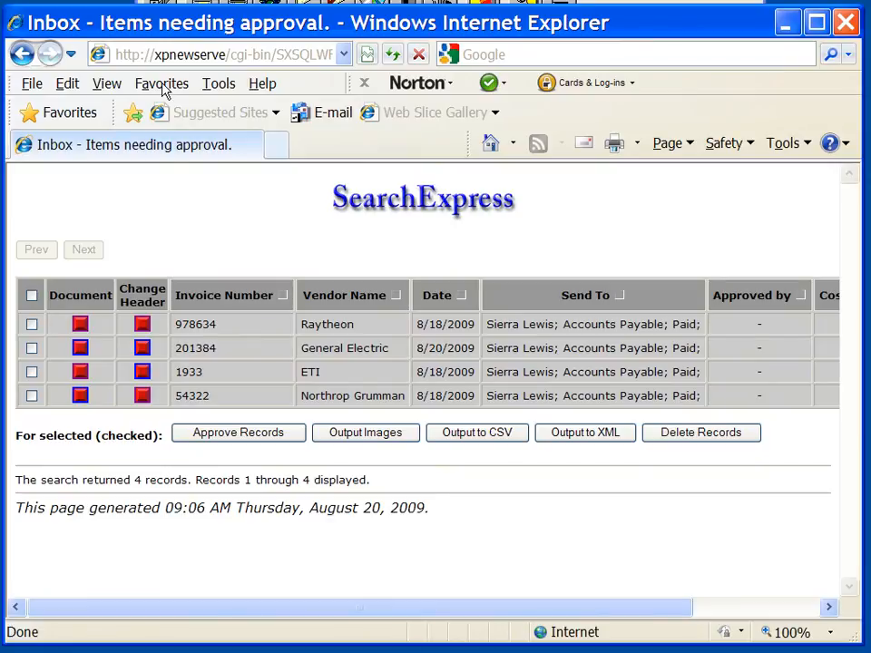
click(161, 84)
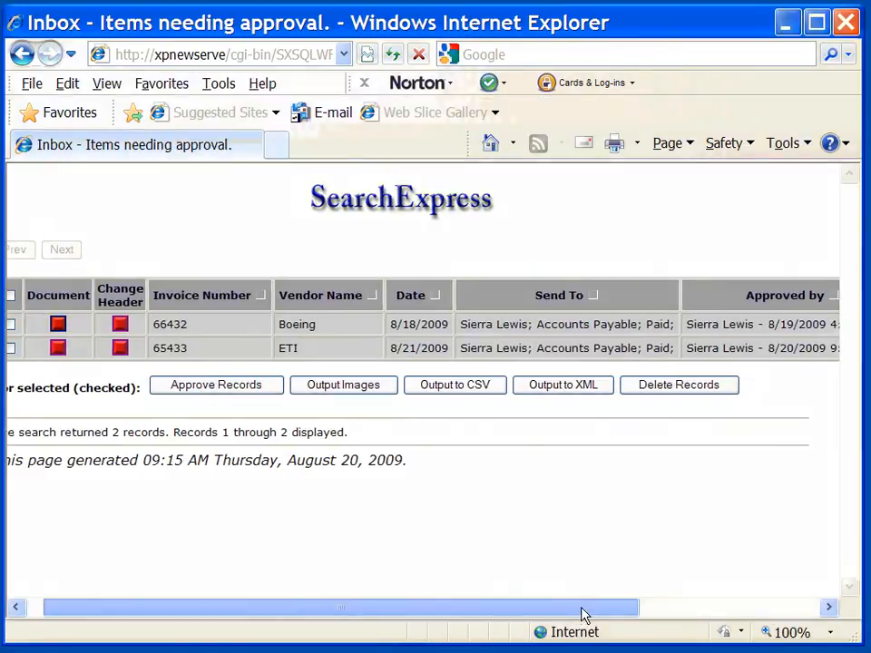
scroll(right, 3)
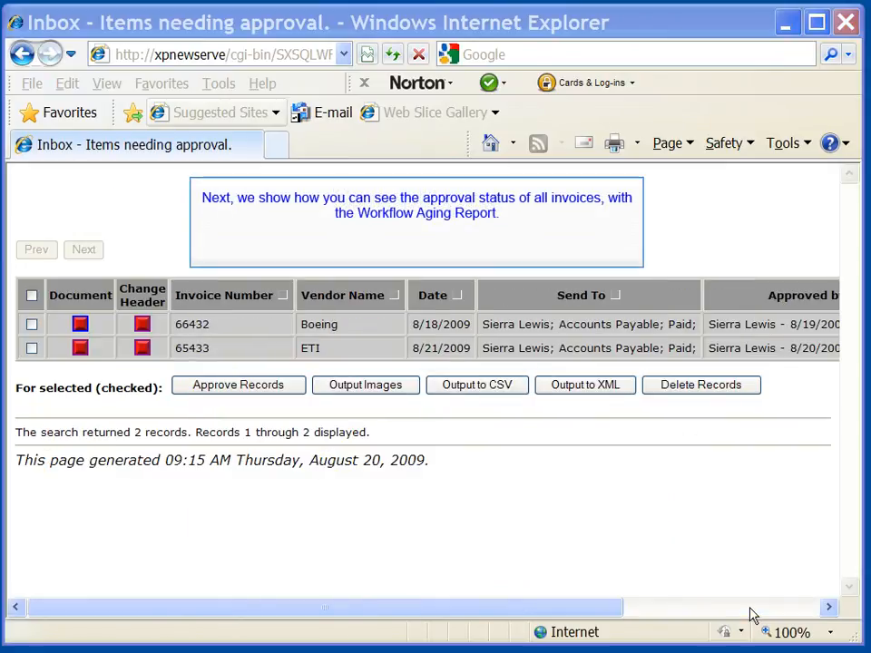
mouse_move(162, 84)
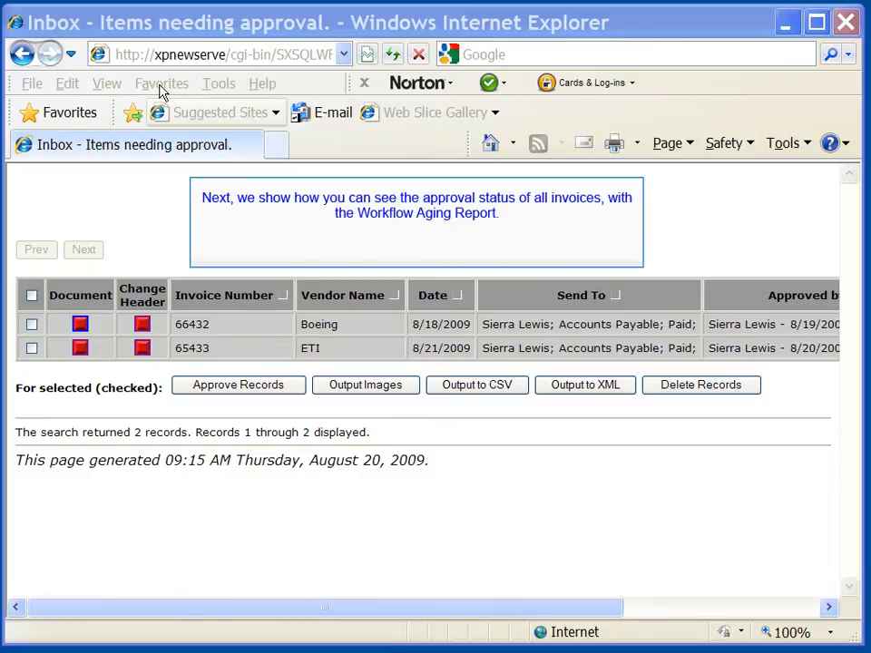
Set up the Workflow Aging Report for Accounts Payable records unapproved for 7 days.
click(161, 84)
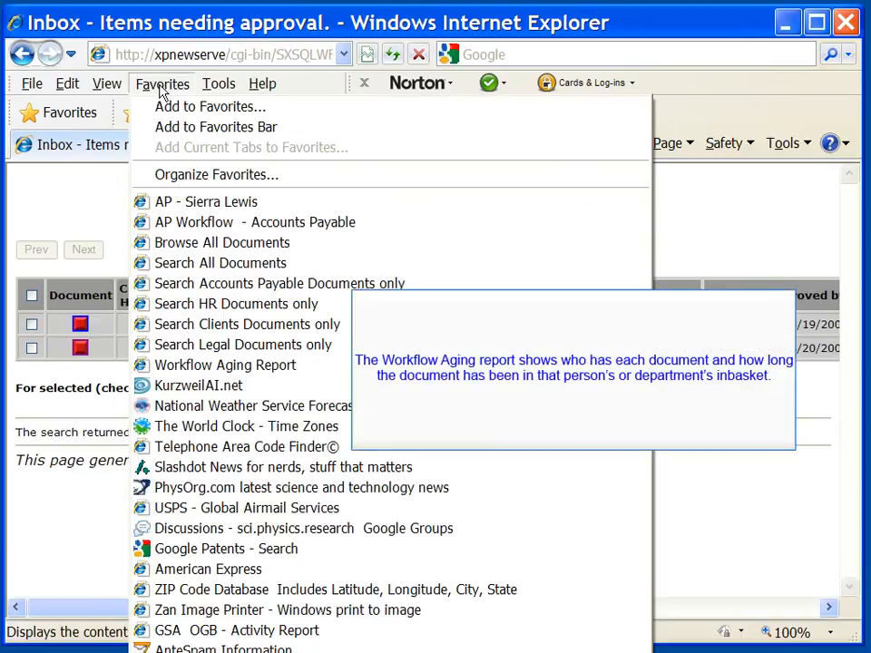
mouse_move(301, 374)
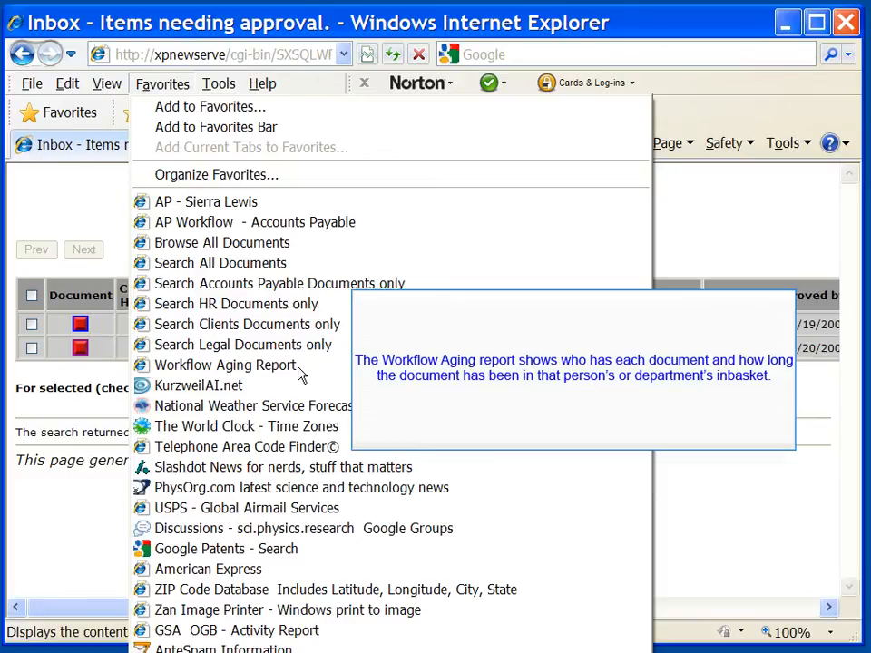
mouse_move(225, 365)
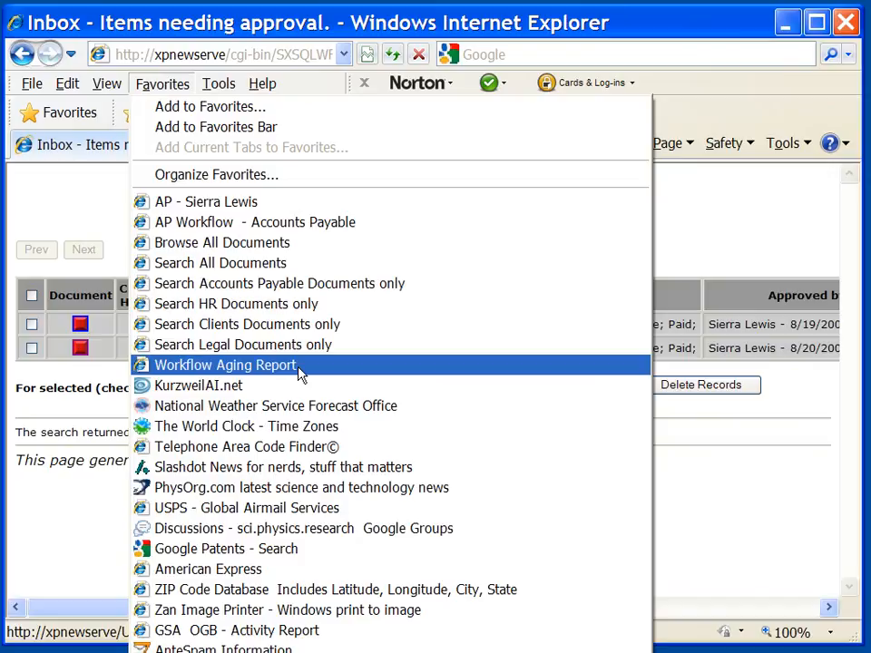
mouse_move(324, 597)
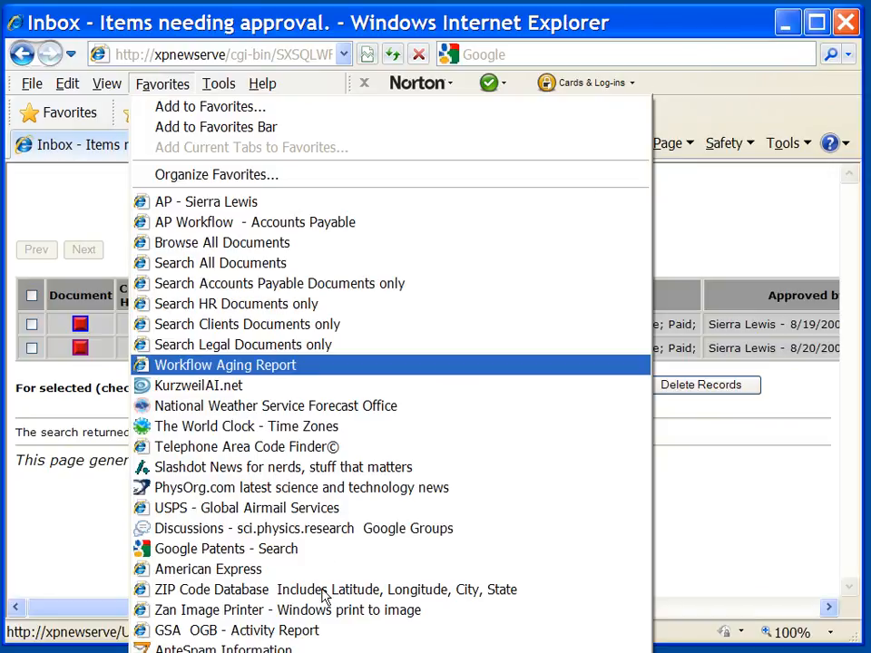
click(223, 364)
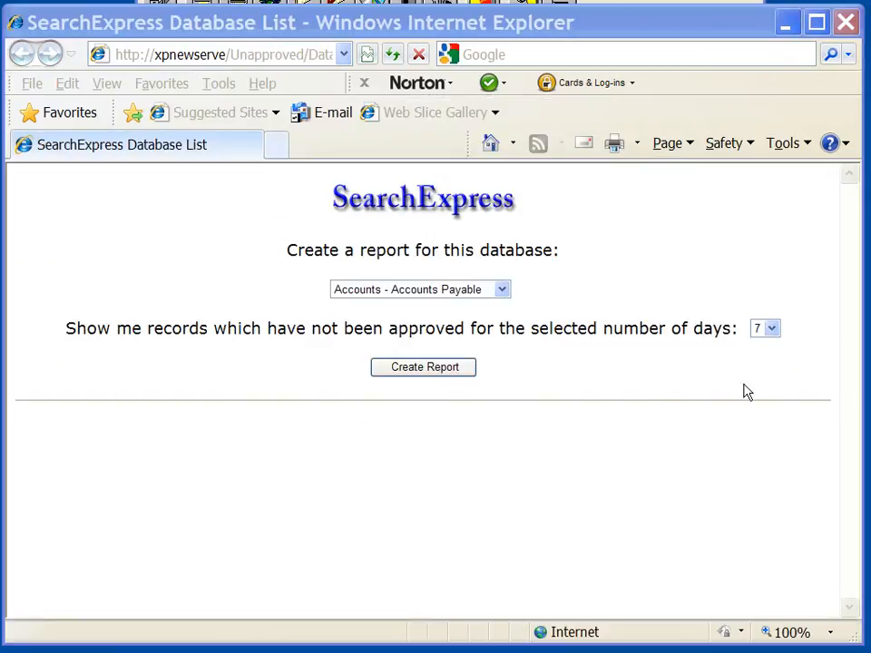
mouse_move(801, 164)
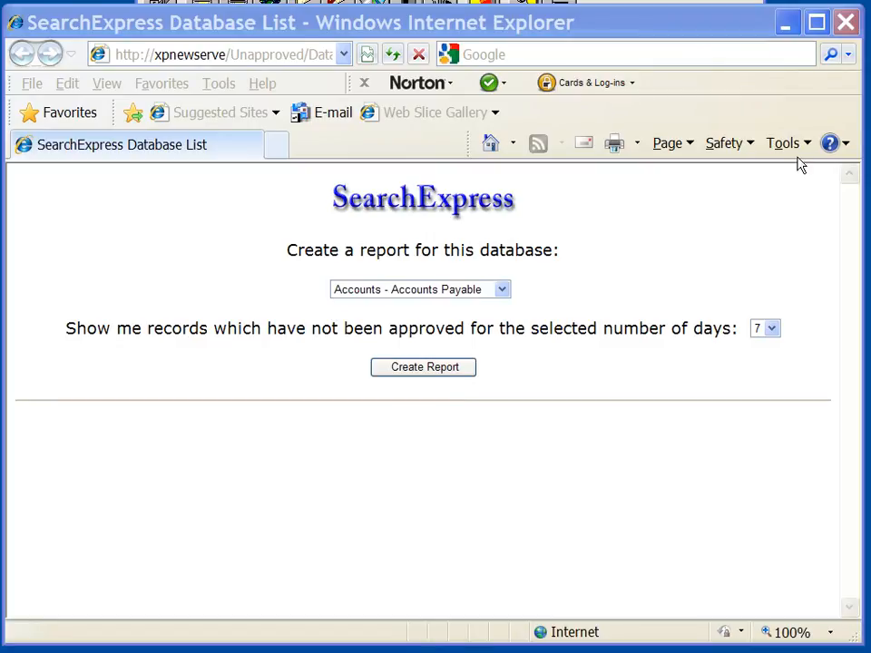
click(765, 326)
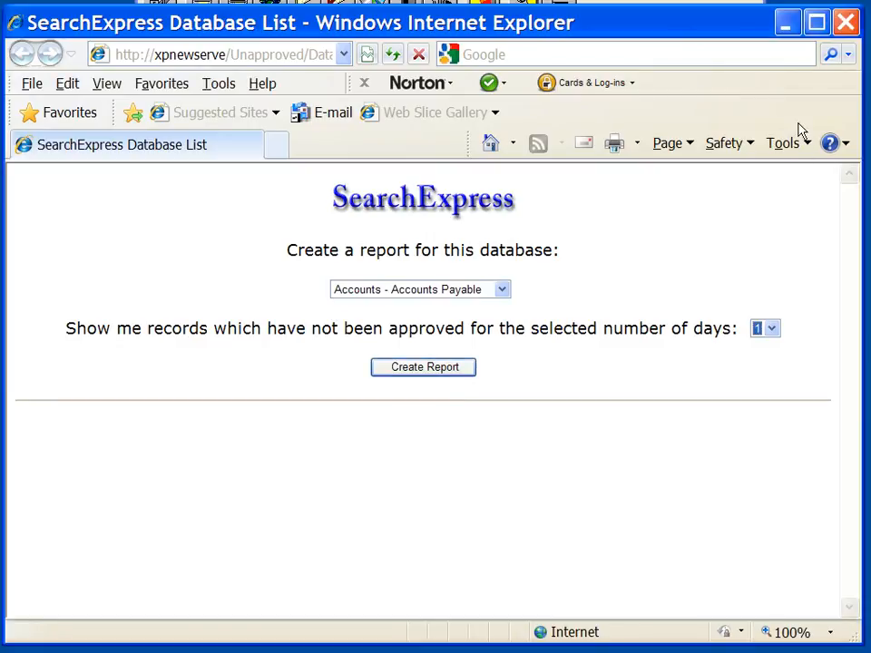
click(423, 366)
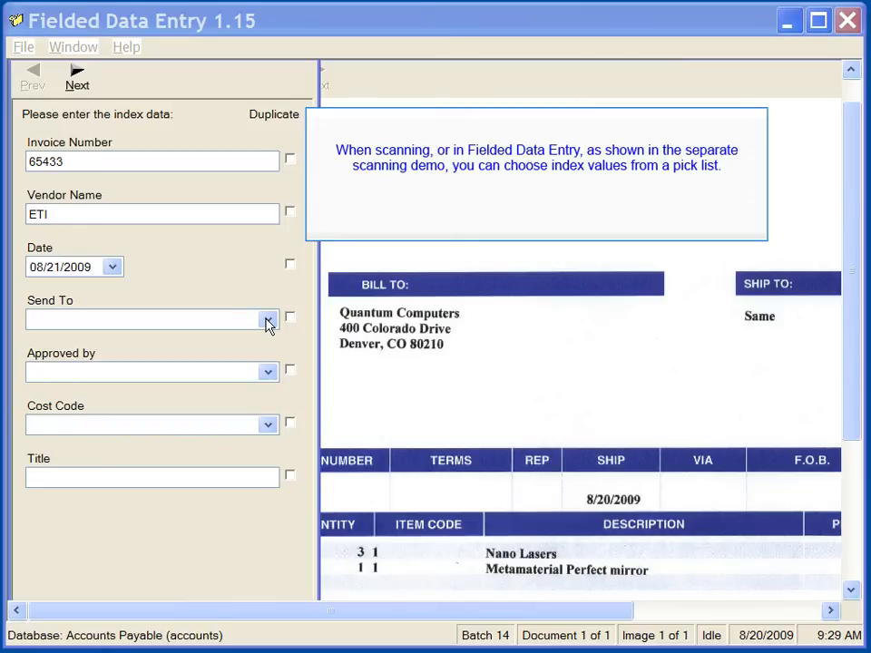
click(268, 319)
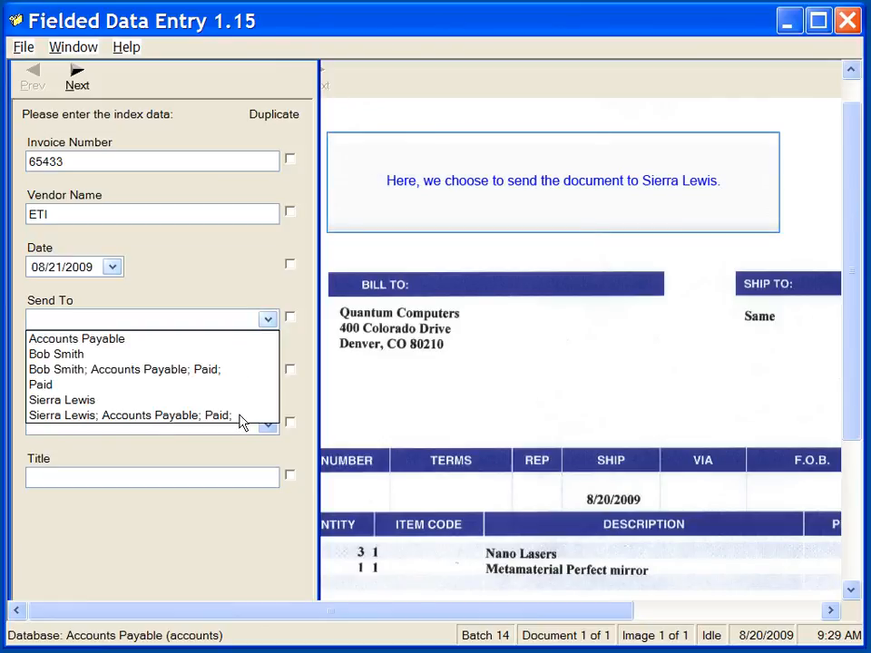
click(131, 413)
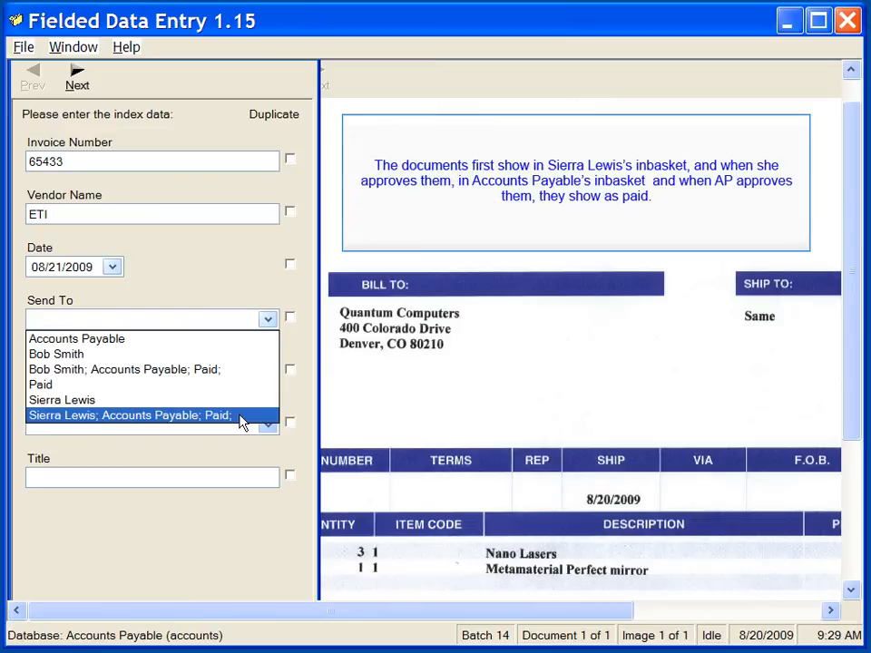
click(131, 414)
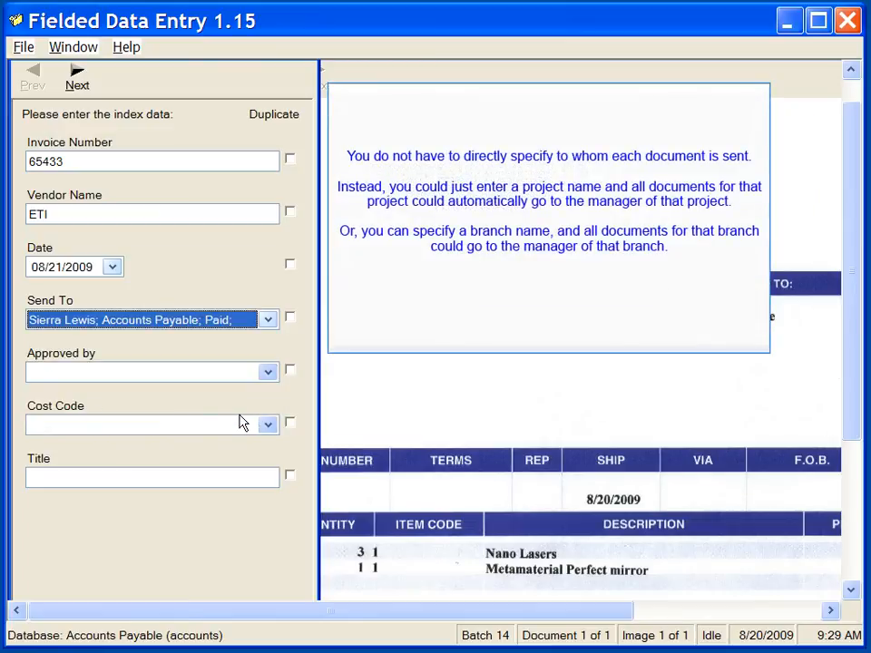